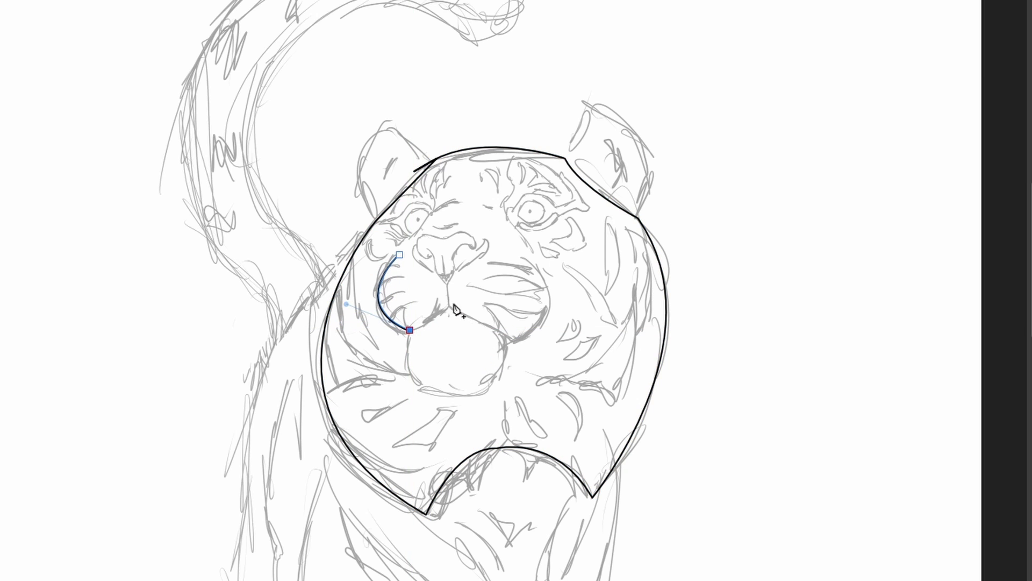
# - Add a node to the muzzle outline curve while tracing the head
pyautogui.click(511, 338)
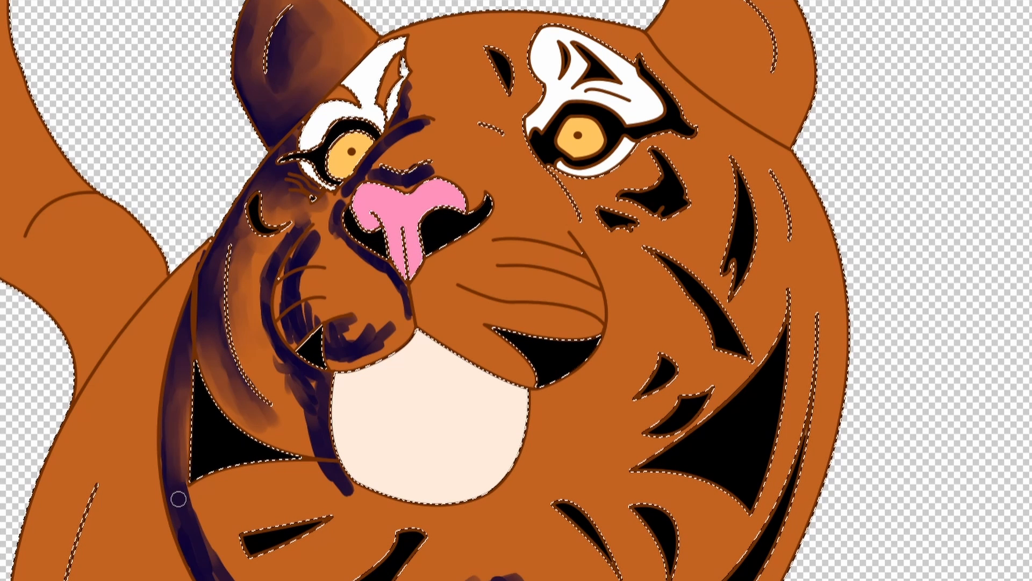
# - Scroll down the canvas to reach the left side of the face
pyautogui.scroll(-3)
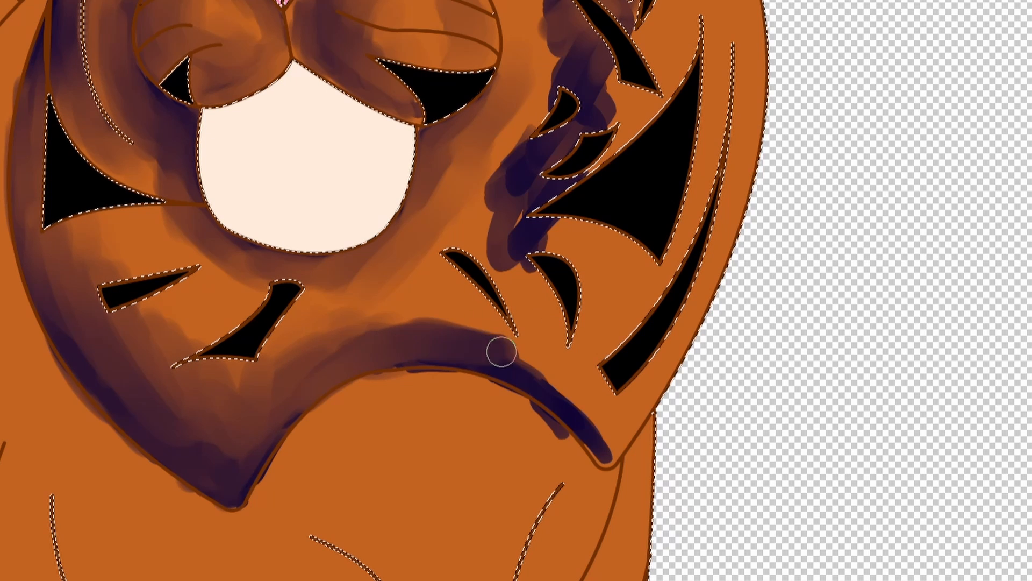
# - Paint a dark blue shadow along the lower edge of the ruff
pyautogui.moveTo(499, 353); pyautogui.dragTo(425, 337)
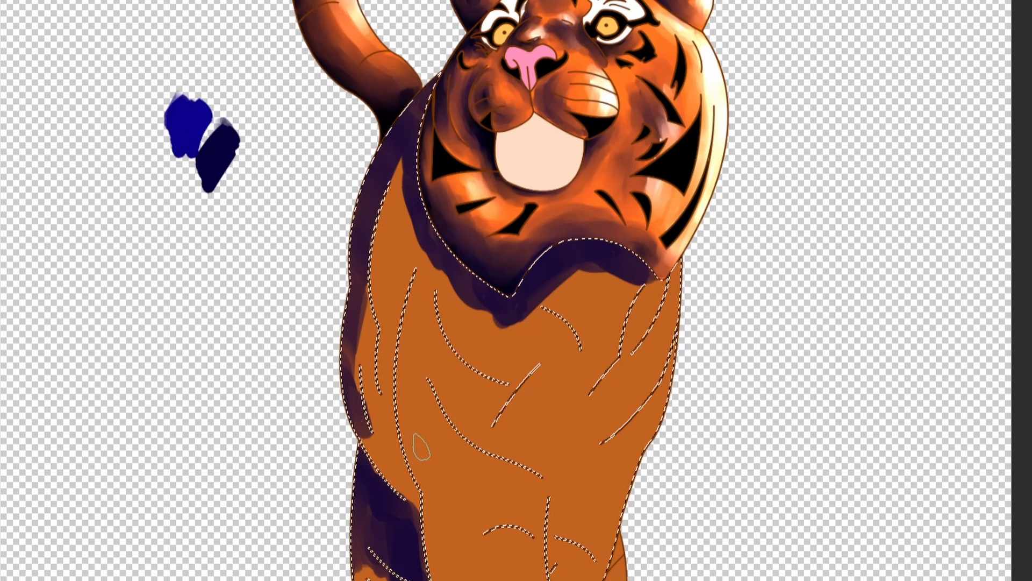
# - Paint dark purple shading onto the tiger's legs after moving down to them
pyautogui.scroll(-3)
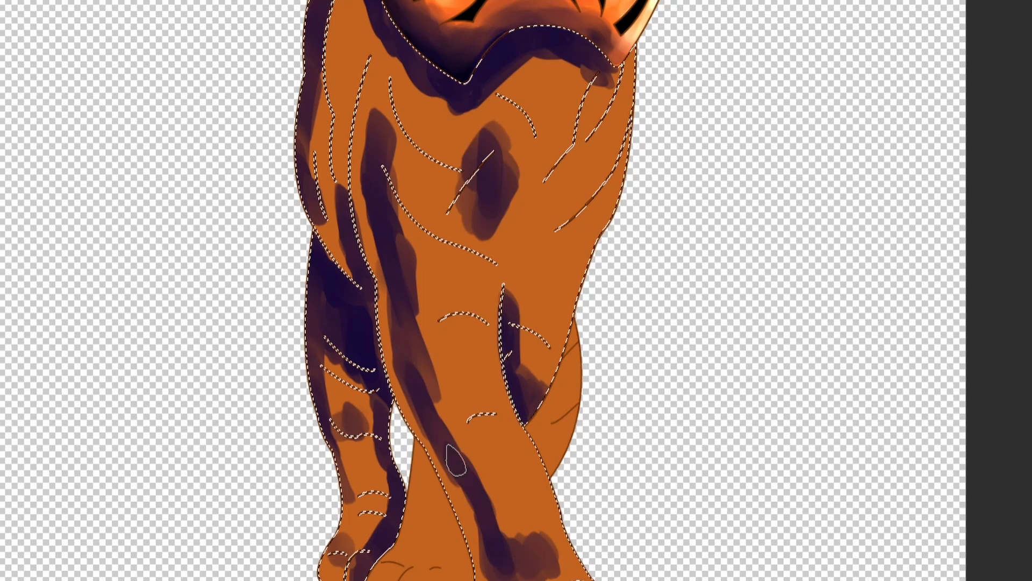
pyautogui.scroll(-3)
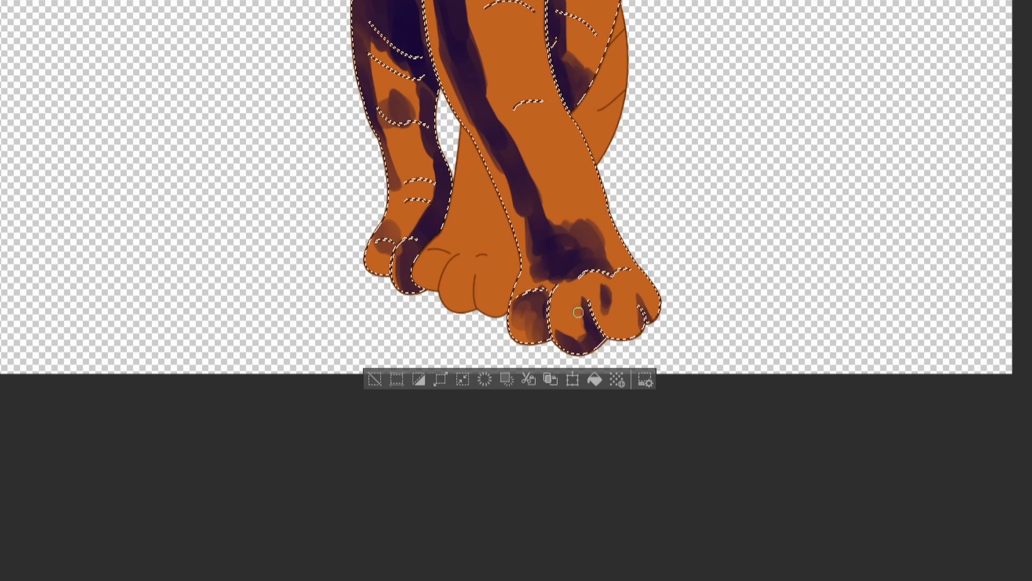
pyautogui.moveTo(574, 312); pyautogui.dragTo(544, 251)
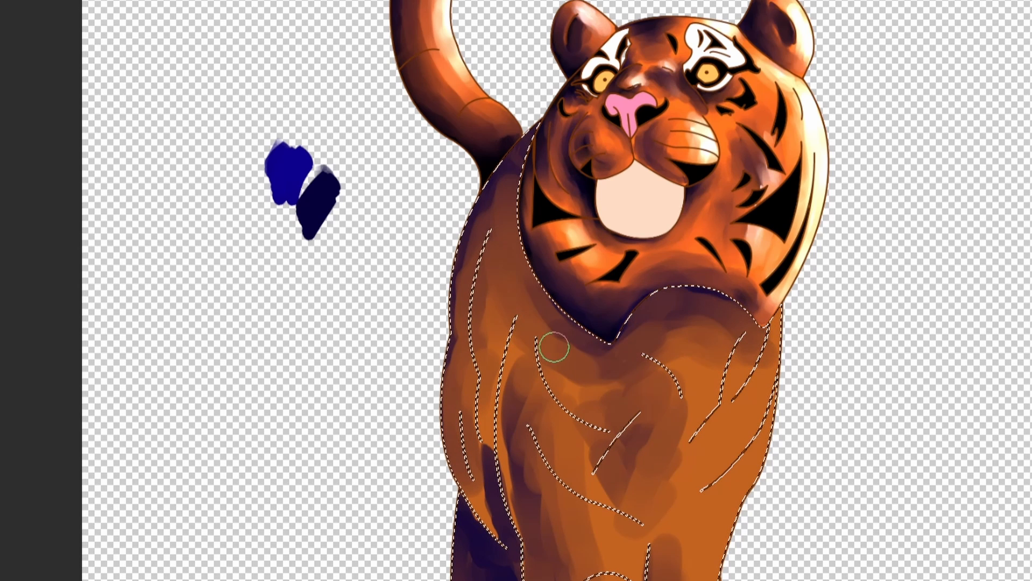
# - Scroll down to the chest and front leg for highlighting
pyautogui.scroll(-3)
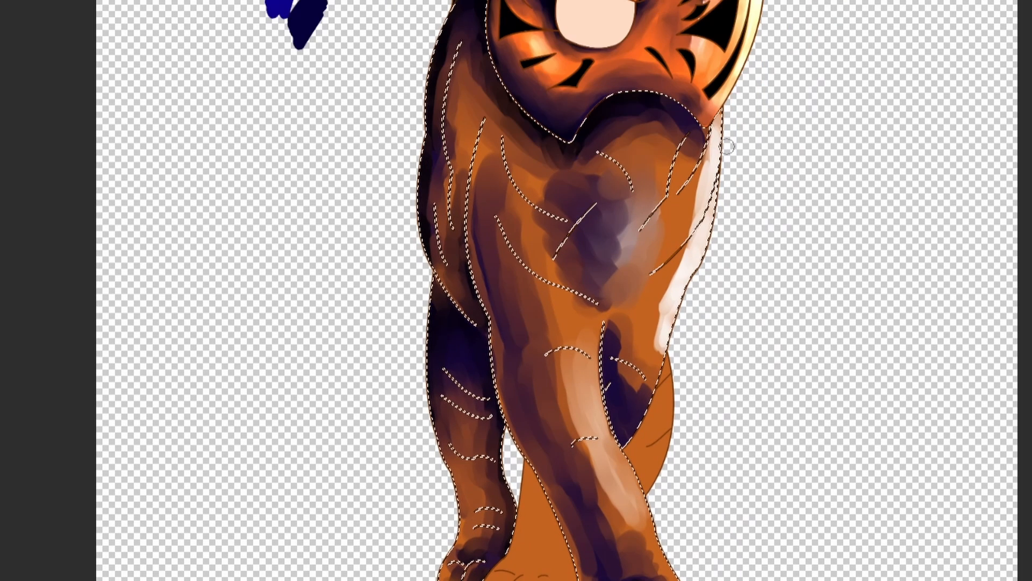
# - Blend the bright highlight streak on the right chest edge to tone it down
pyautogui.moveTo(723, 145); pyautogui.dragTo(615, 337)
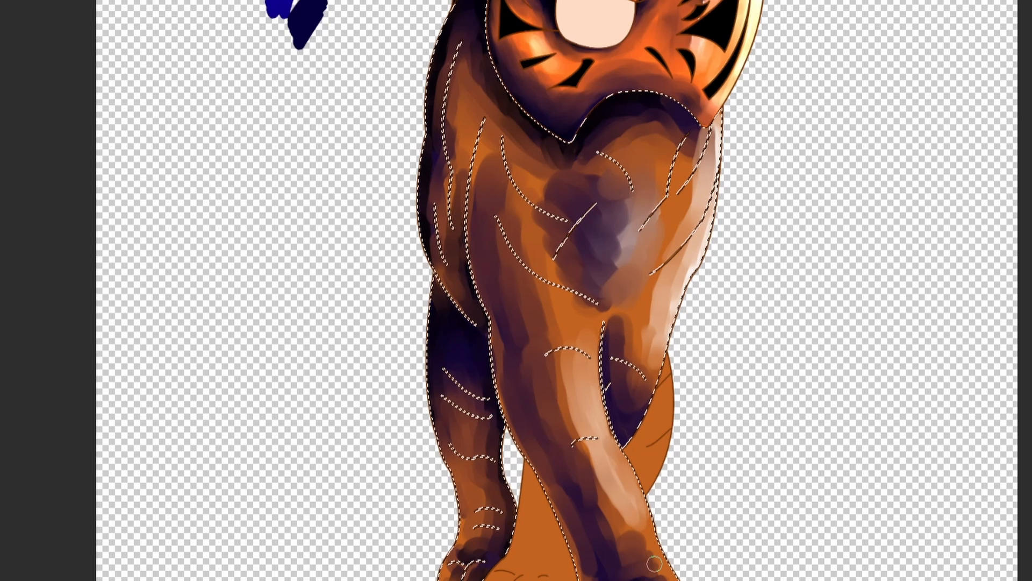
pyautogui.scroll(-3)
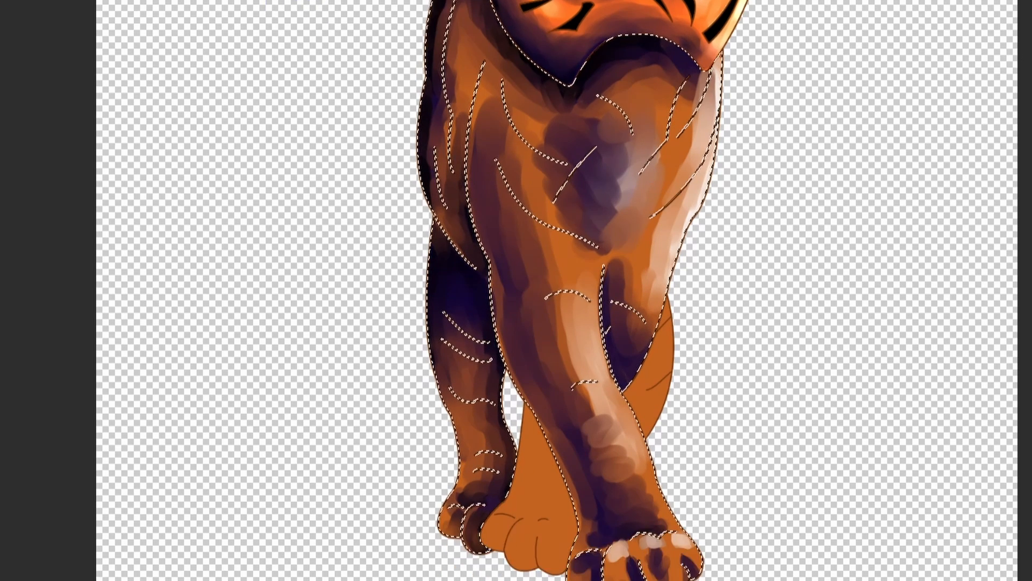